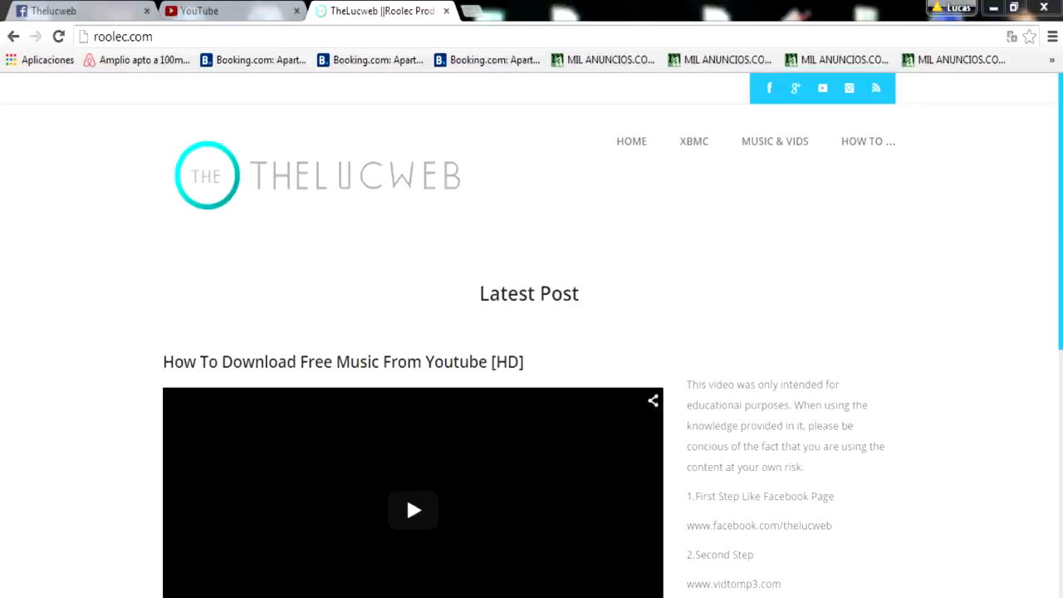
# Step: Open Equipo from the Start menu to browse the local C: drive
pyautogui.click(17, 594)
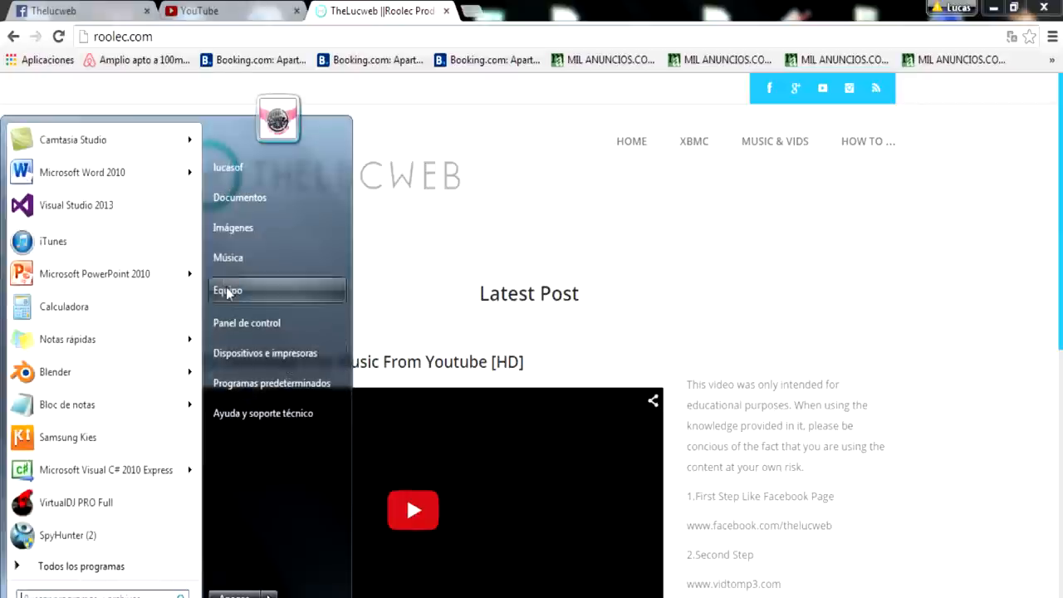
pyautogui.click(227, 290)
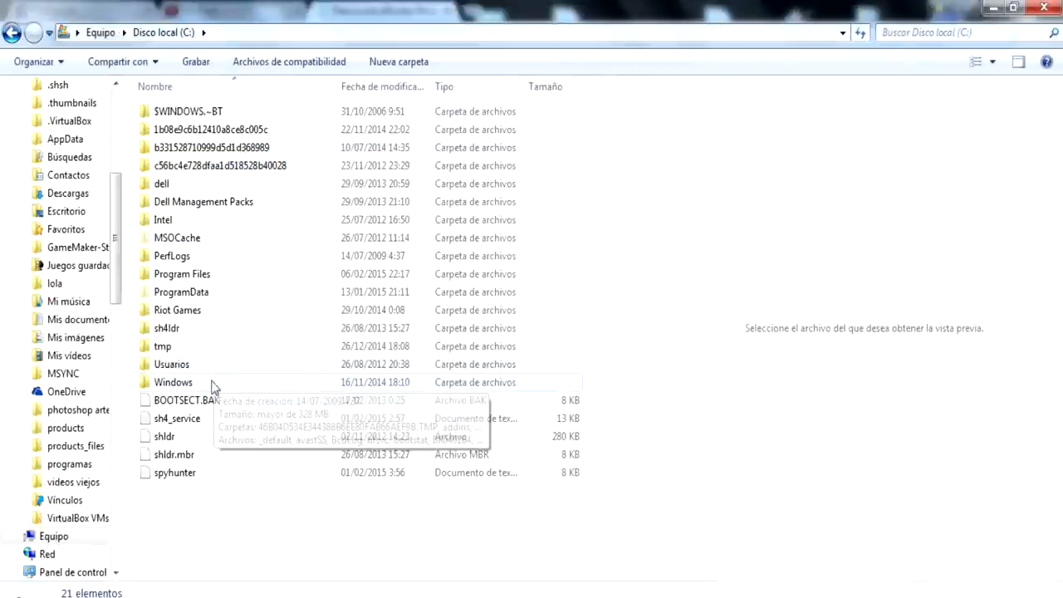
# Step: Navigate to Windows\System32\drivers\etc and copy the hosts file via its context menu
pyautogui.doubleClick(173, 382)
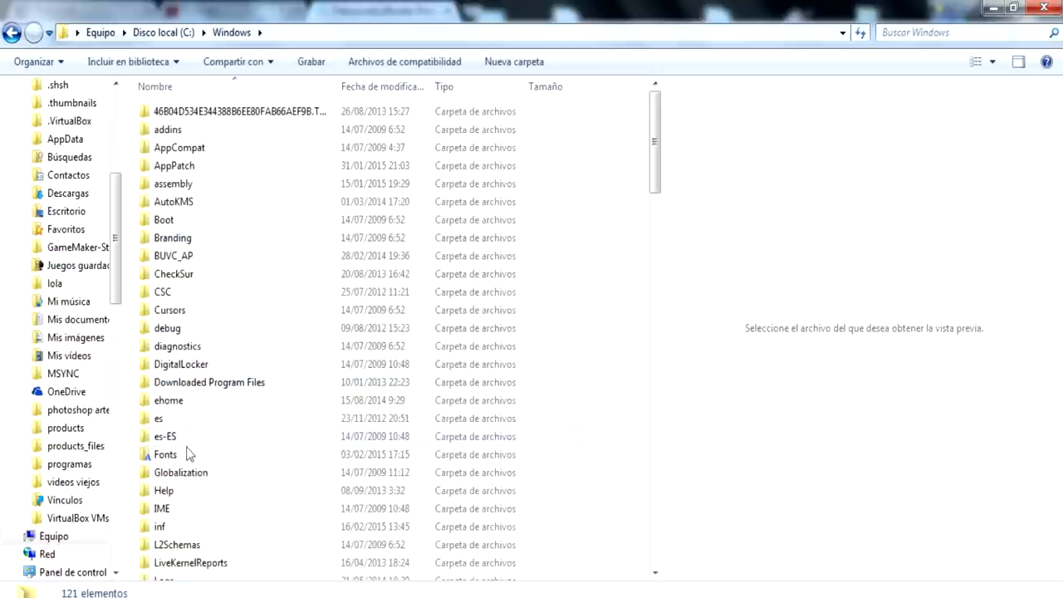
pyautogui.scroll(-3)
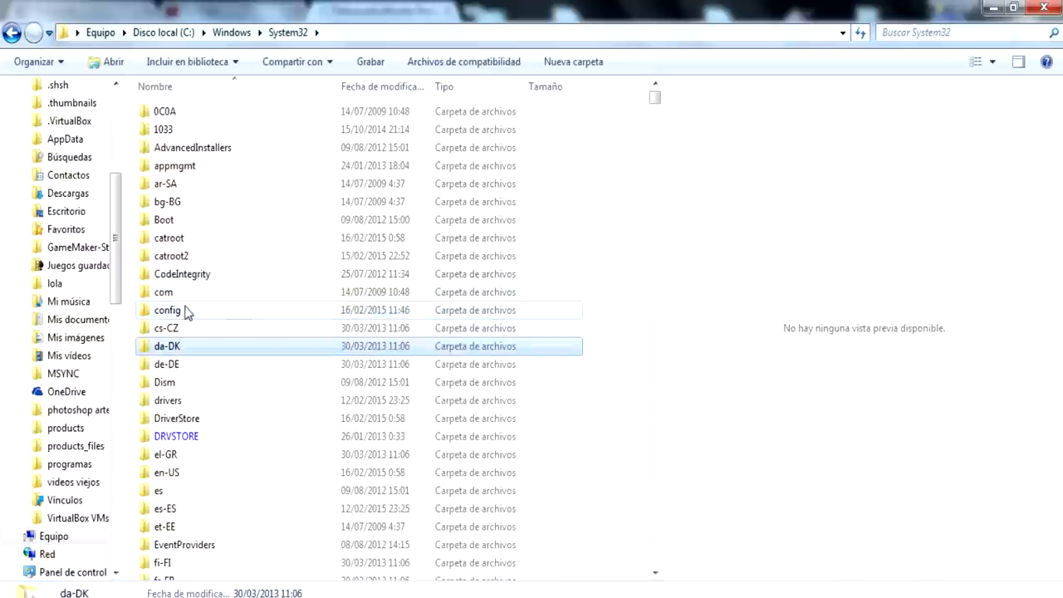
pyautogui.doubleClick(167, 400)
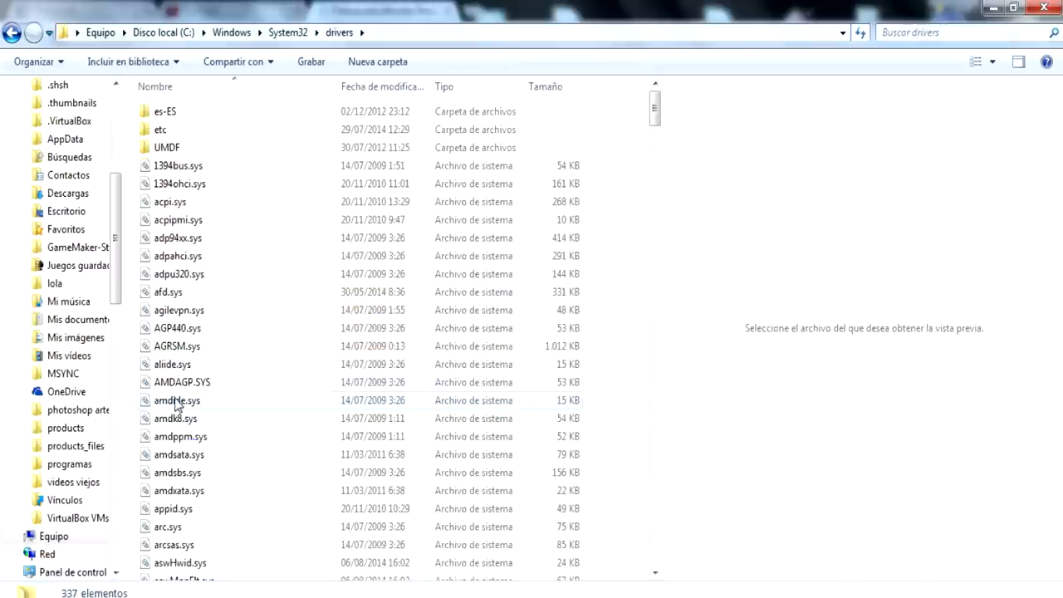
pyautogui.doubleClick(160, 129)
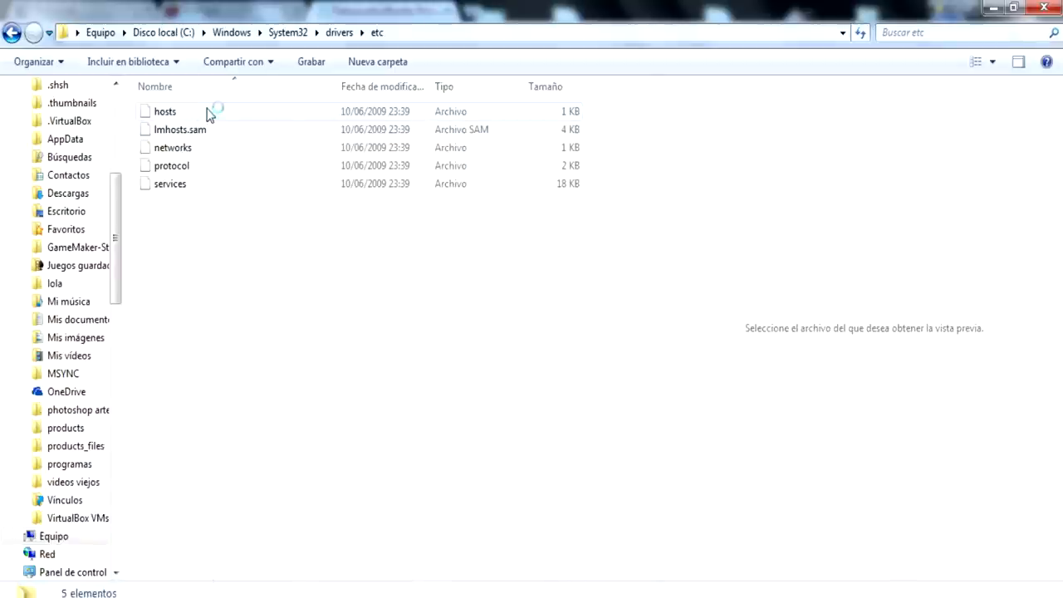
pyautogui.click(164, 111)
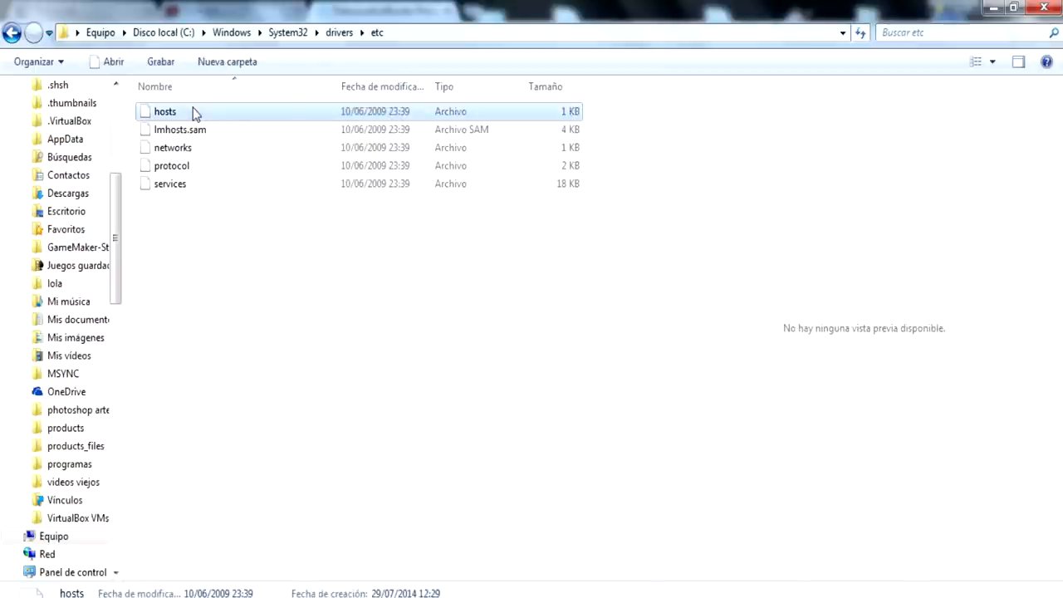
pyautogui.rightClick(164, 111)
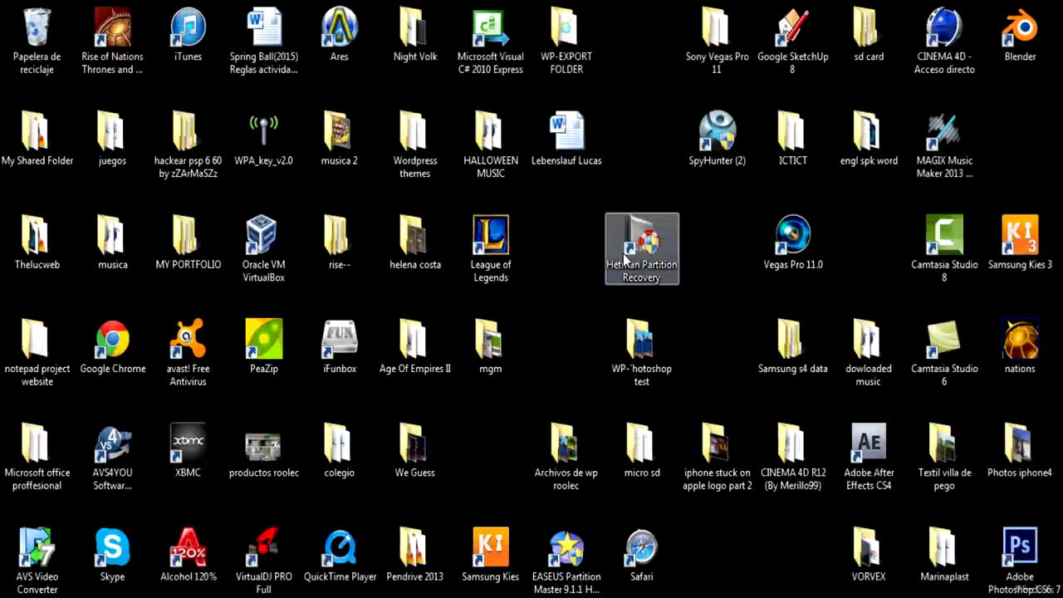
# Step: Drag the Hetman Partition Recovery shortcut lower to free space on the desktop
pyautogui.moveTo(641, 249); pyautogui.dragTo(566, 353)
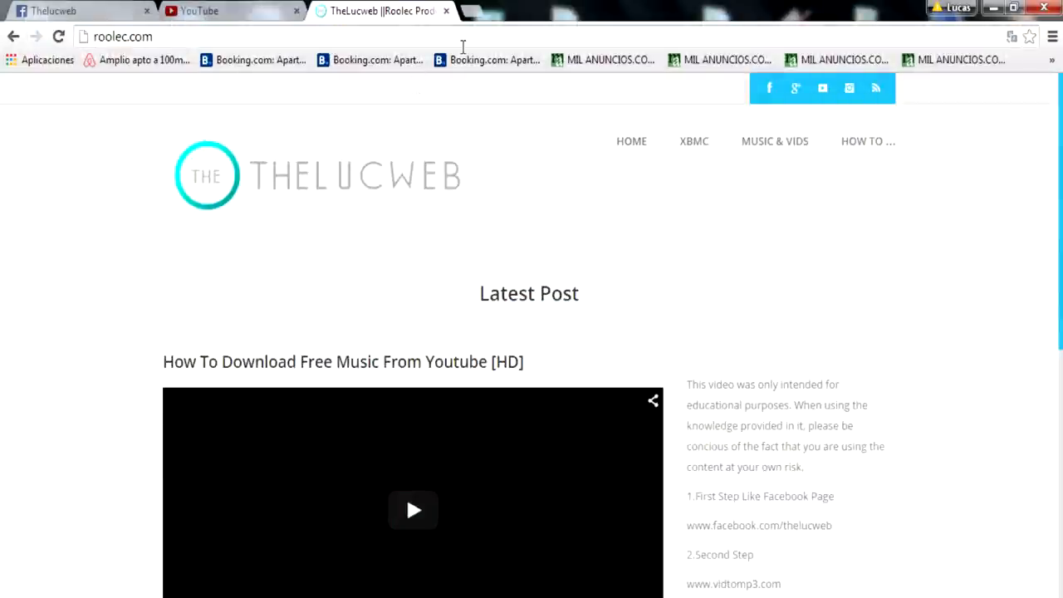
pyautogui.moveTo(810, 127)
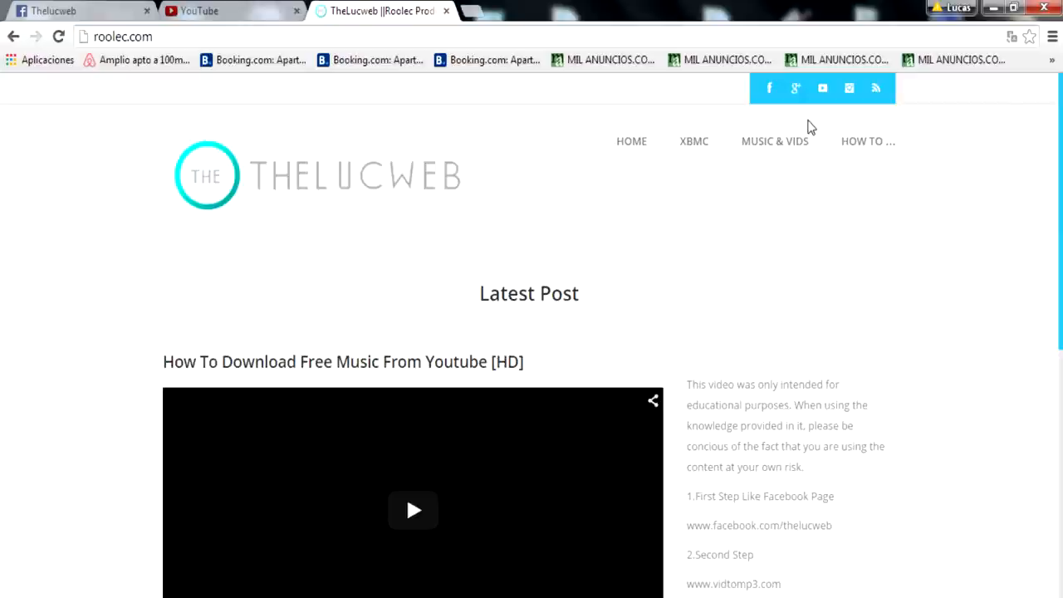
pyautogui.moveTo(868, 141)
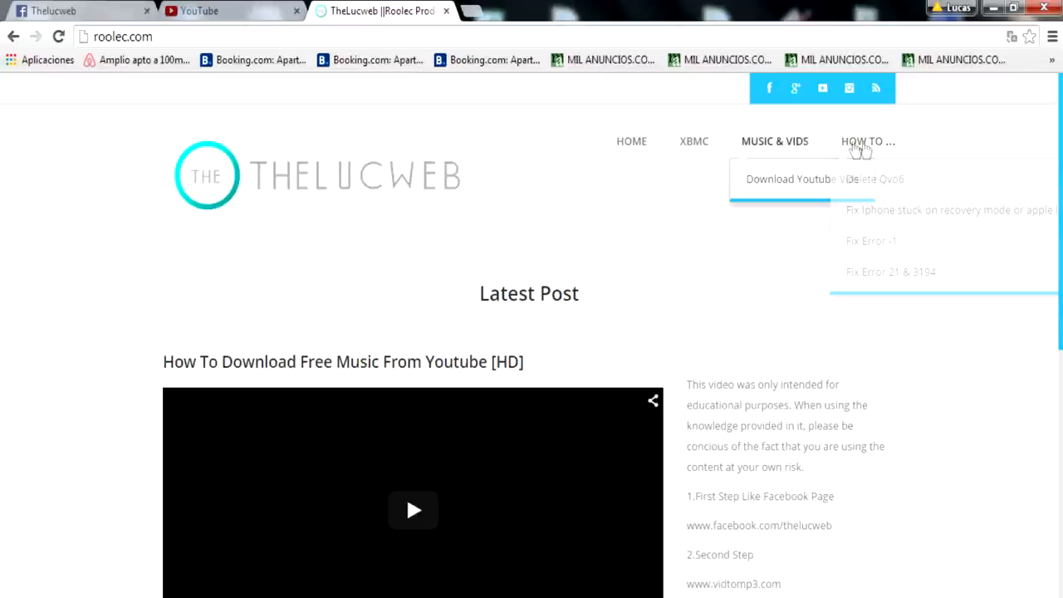
# Step: Open the 'Fix Error 21 & 3194' post from HOW TO and select its sample hosts text
pyautogui.click(890, 272)
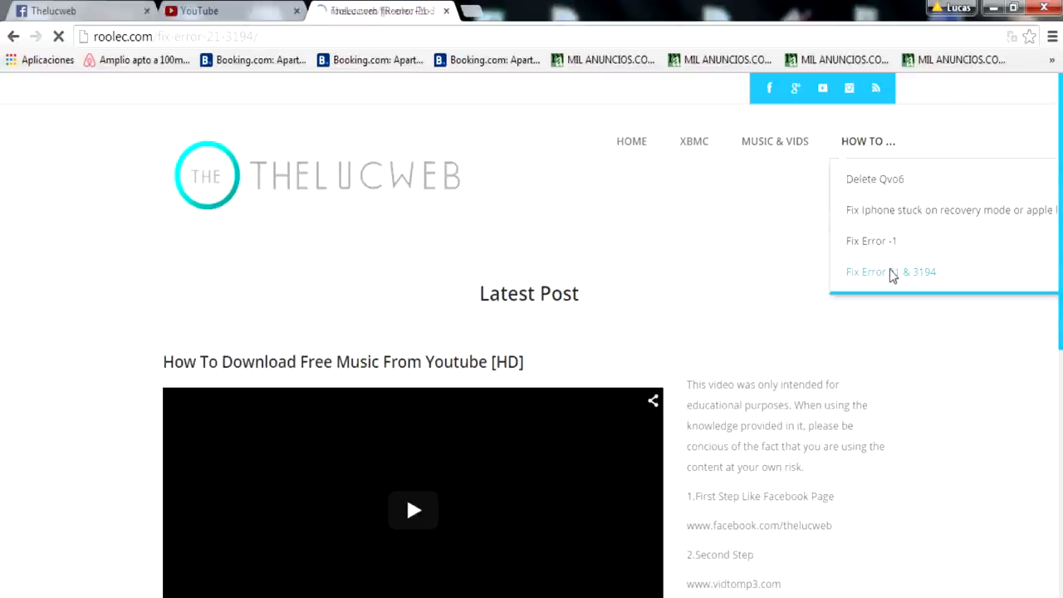
pyautogui.click(890, 272)
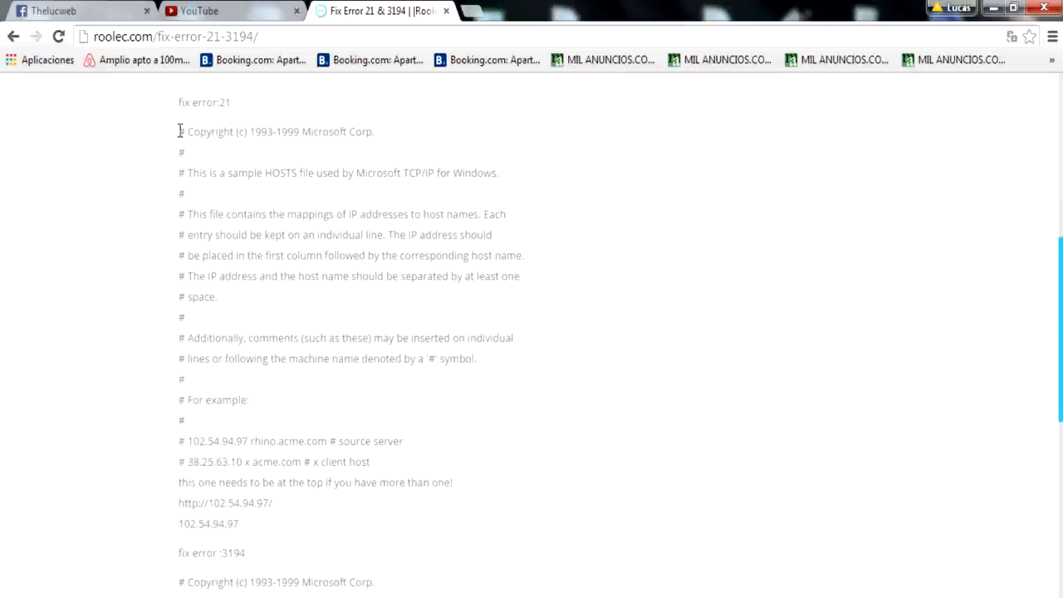
pyautogui.doubleClick(181, 131)
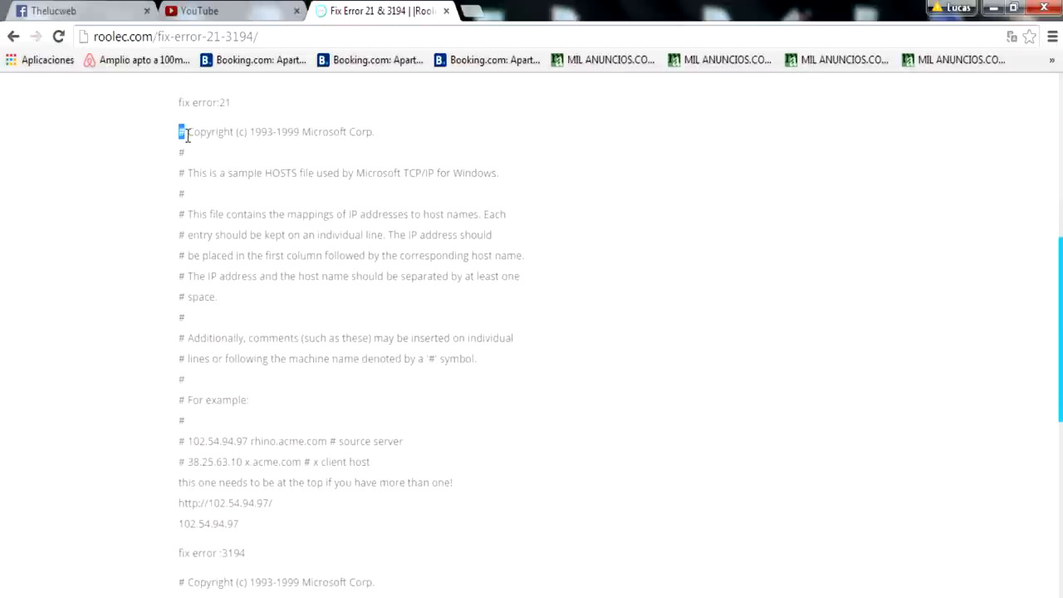
pyautogui.moveTo(179, 131); pyautogui.dragTo(370, 355)
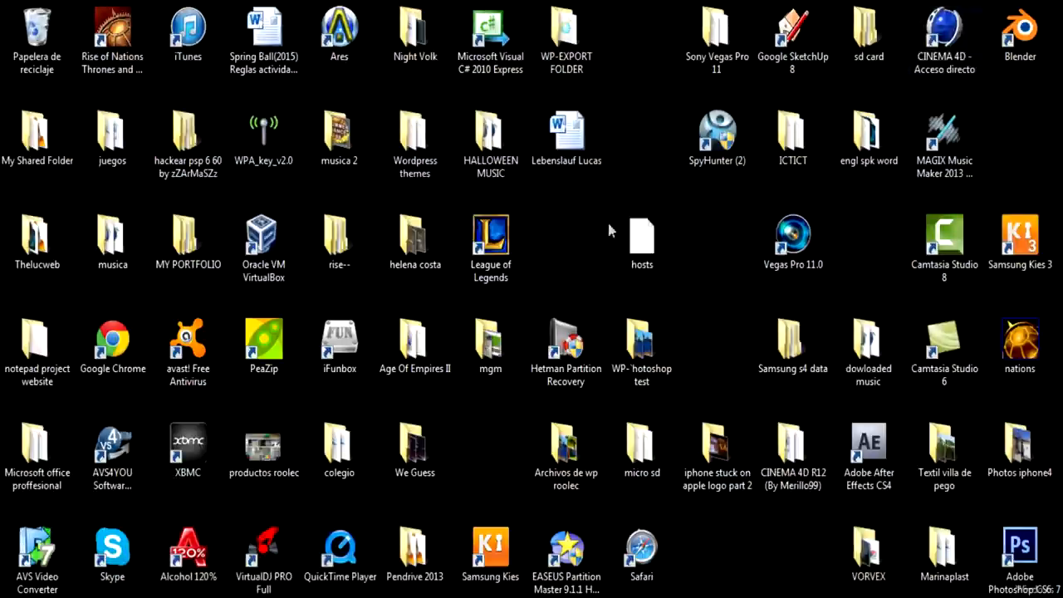
# Step: Open the desktop hosts file with Bloc de notas
pyautogui.click(642, 240)
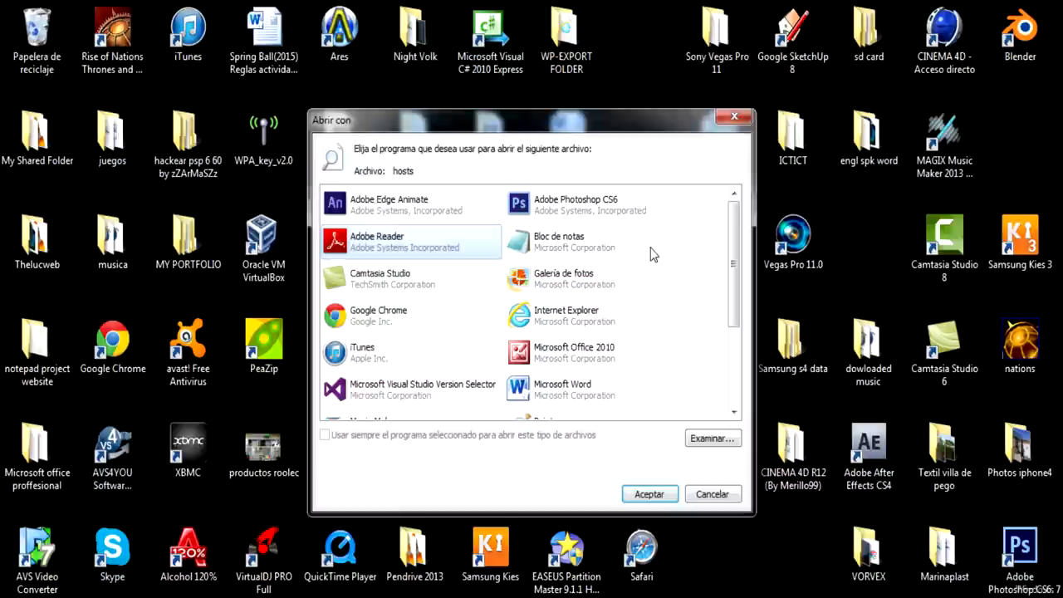
pyautogui.moveTo(572, 241)
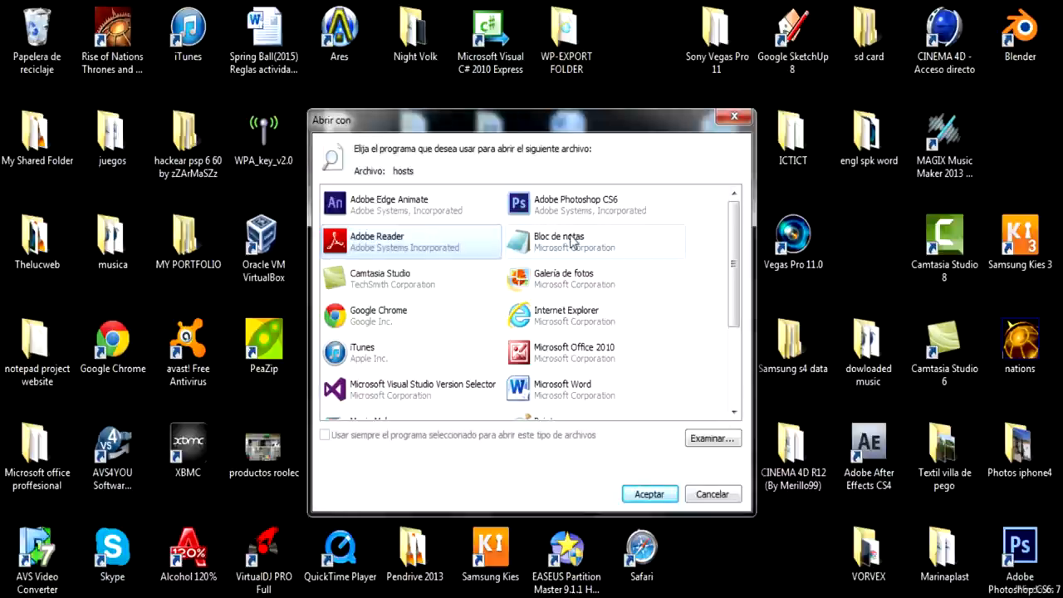
pyautogui.click(650, 494)
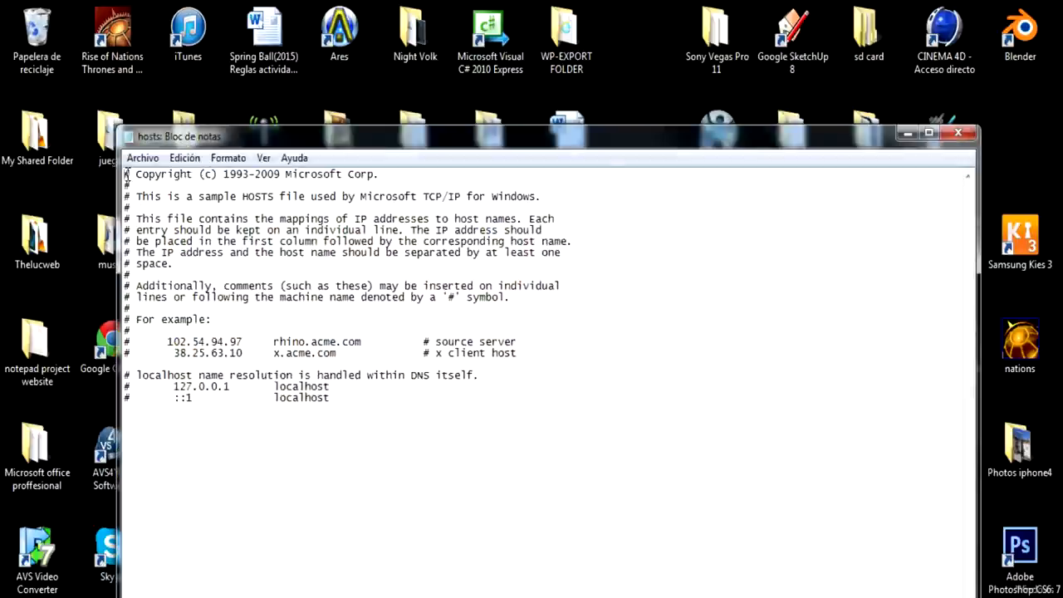
# Step: Paste the blog's hosts text over the file's contents and save via Archivo
pyautogui.press('ctrl+a')
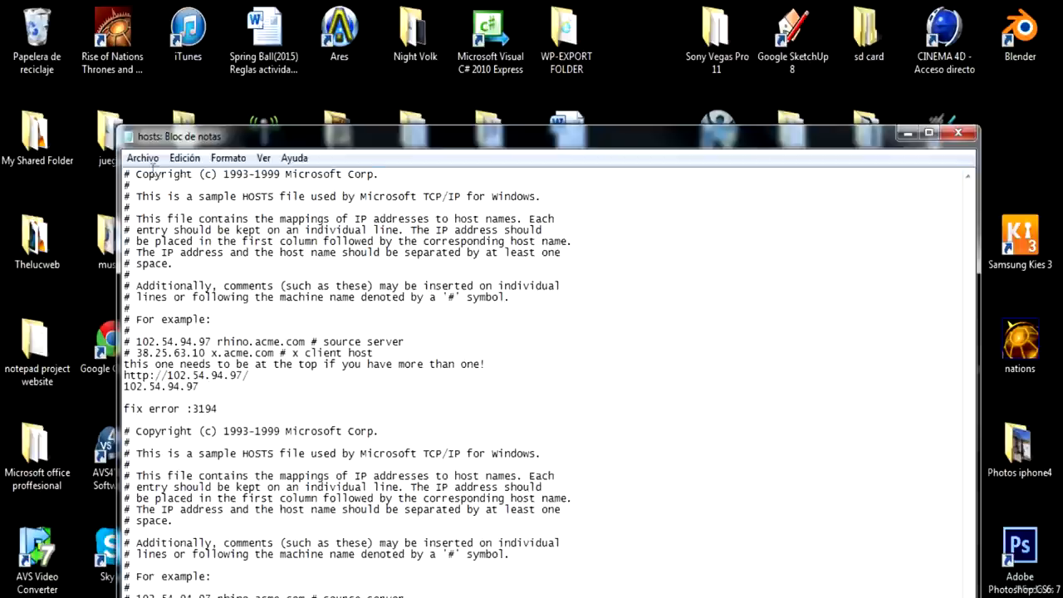
pyautogui.click(142, 157)
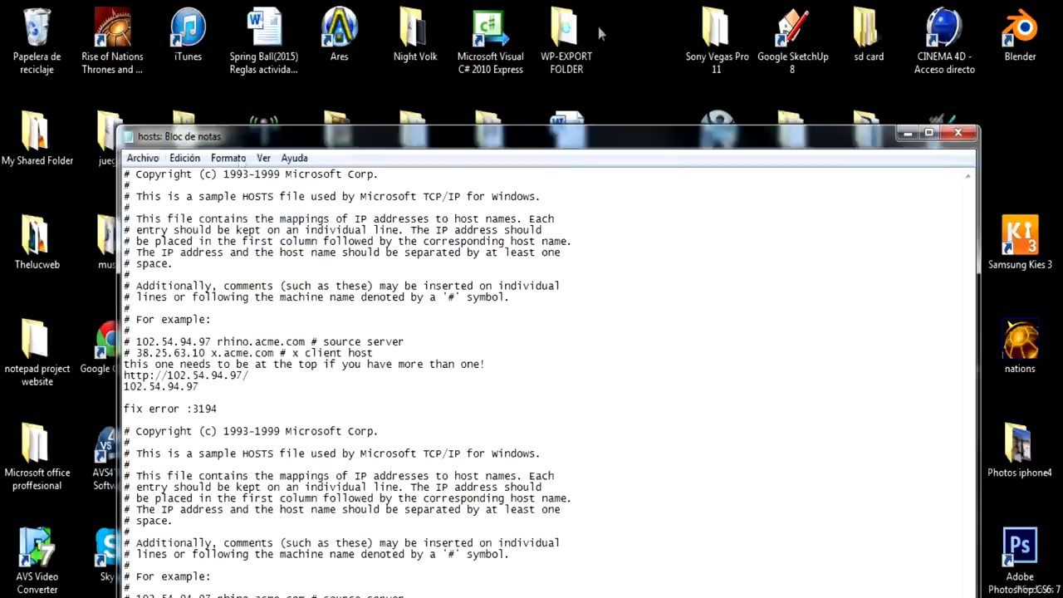
pyautogui.click(957, 133)
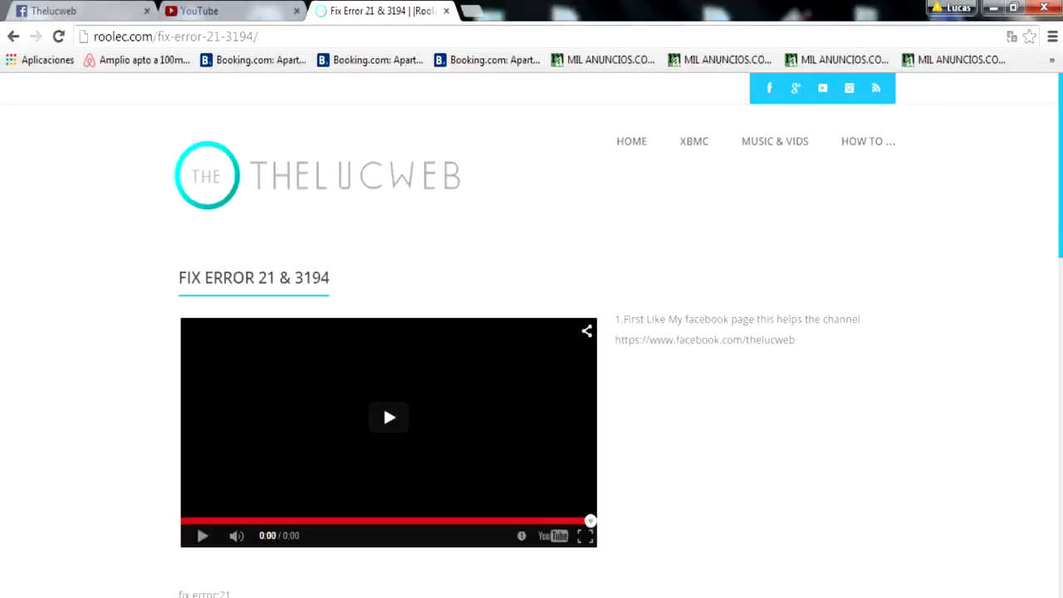
pyautogui.moveTo(822, 88)
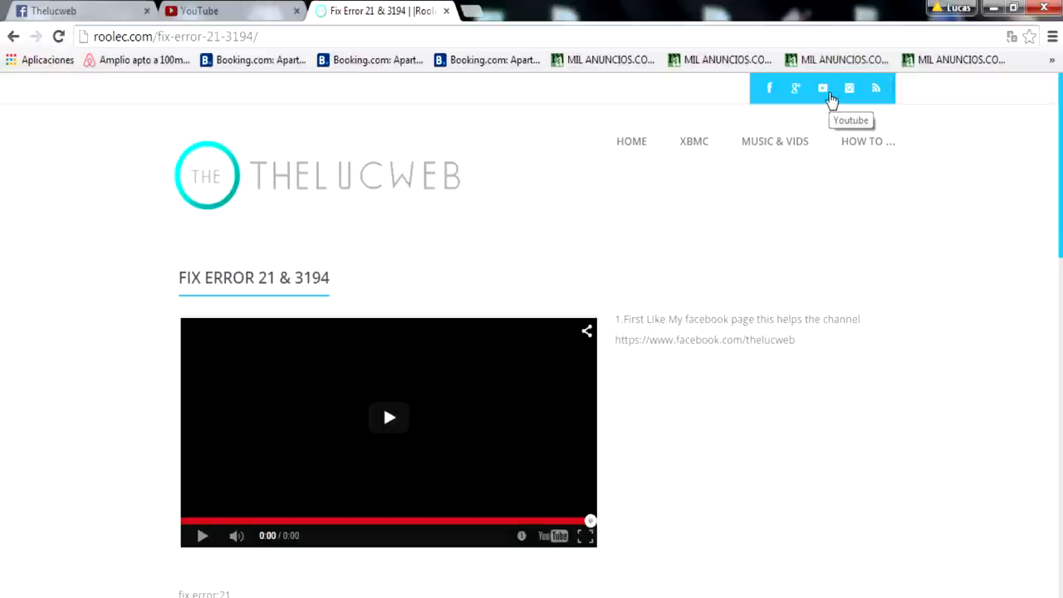
pyautogui.click(768, 88)
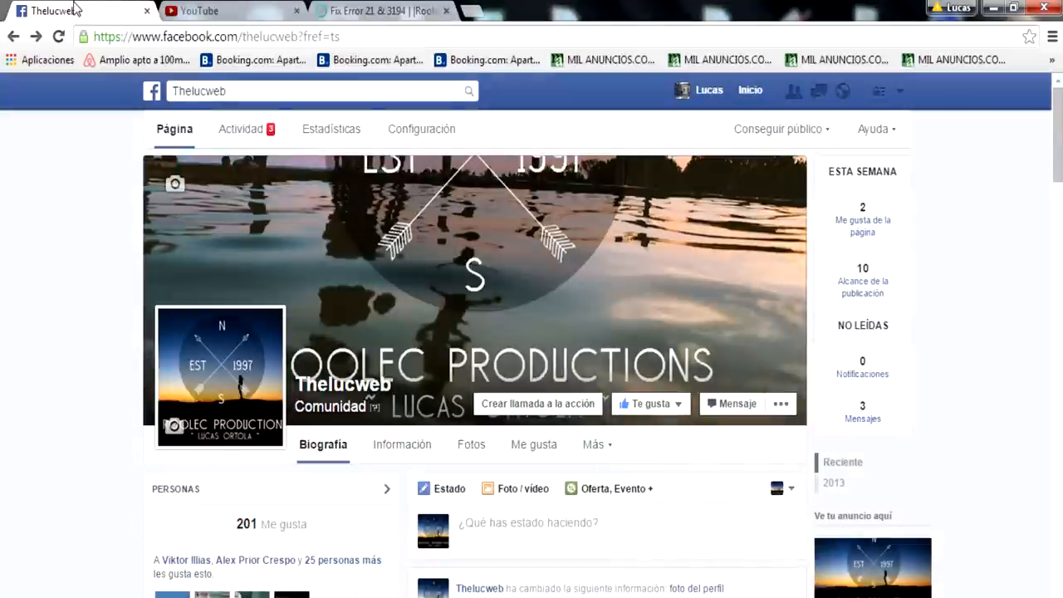
pyautogui.click(199, 10)
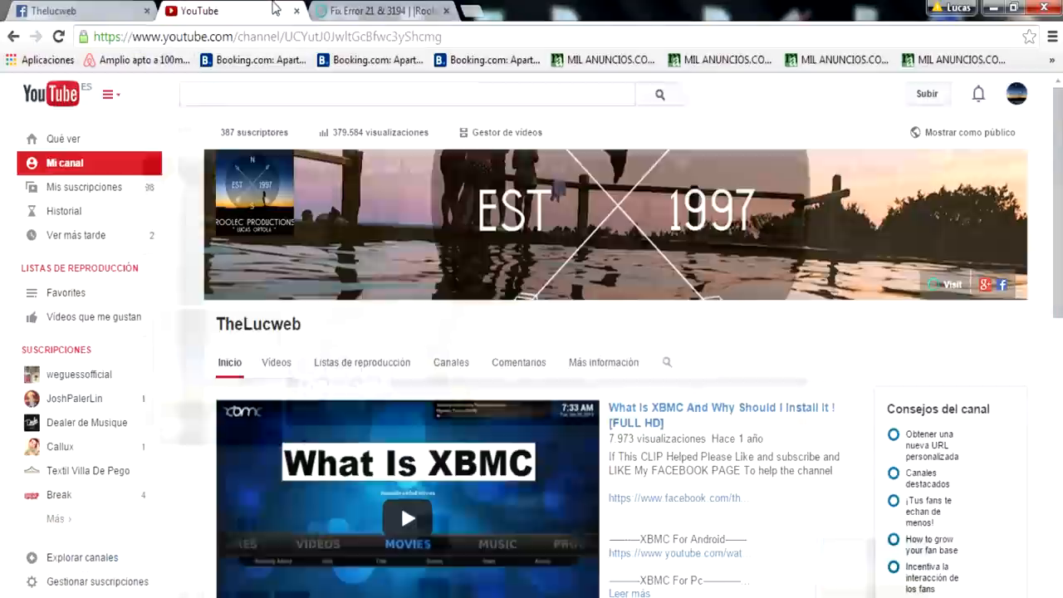
pyautogui.click(378, 11)
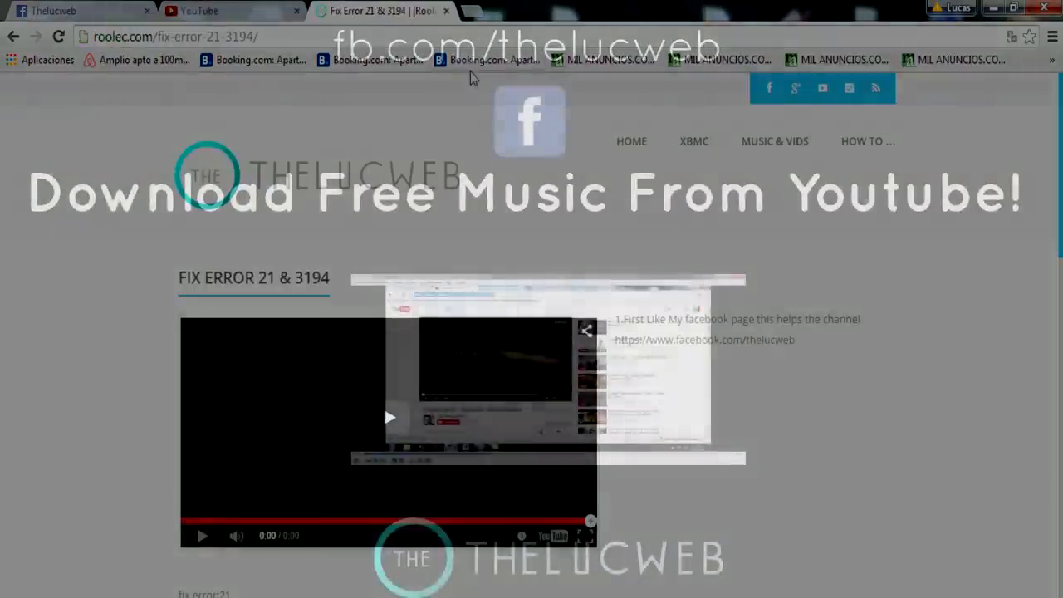